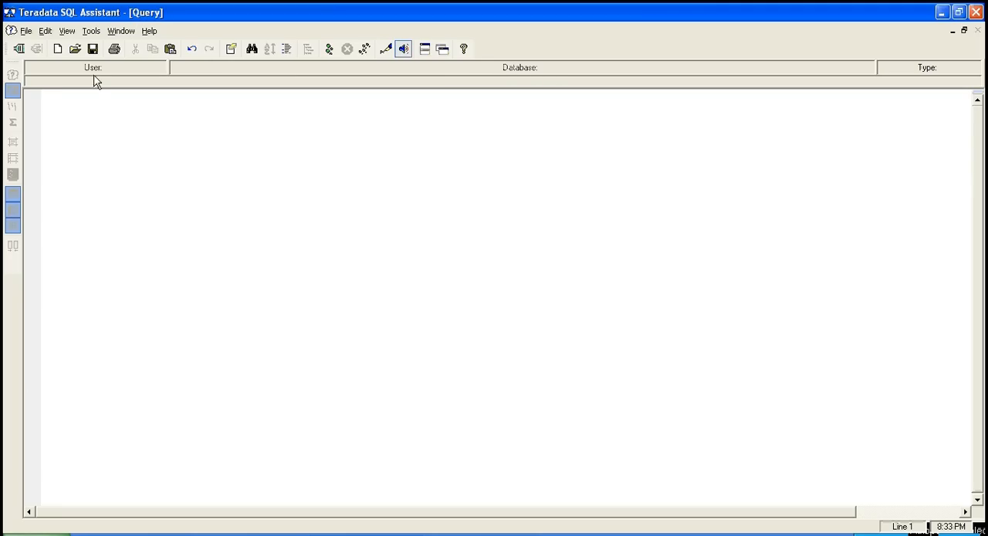
{"action": "mouse_move", "coordinate": [74, 48]}
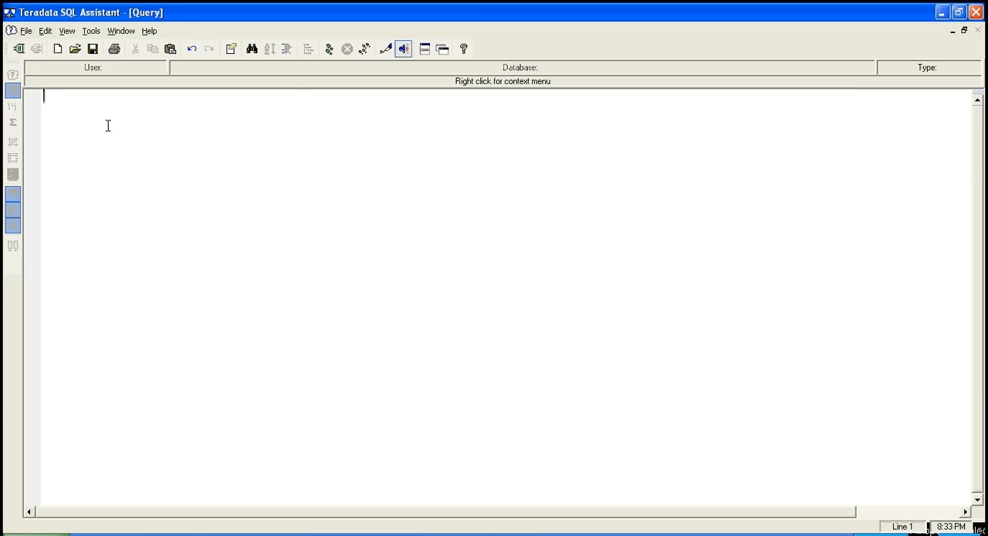
Note the required connection details: server IP, username and password
{"action": "type", "text": "SERVE"}
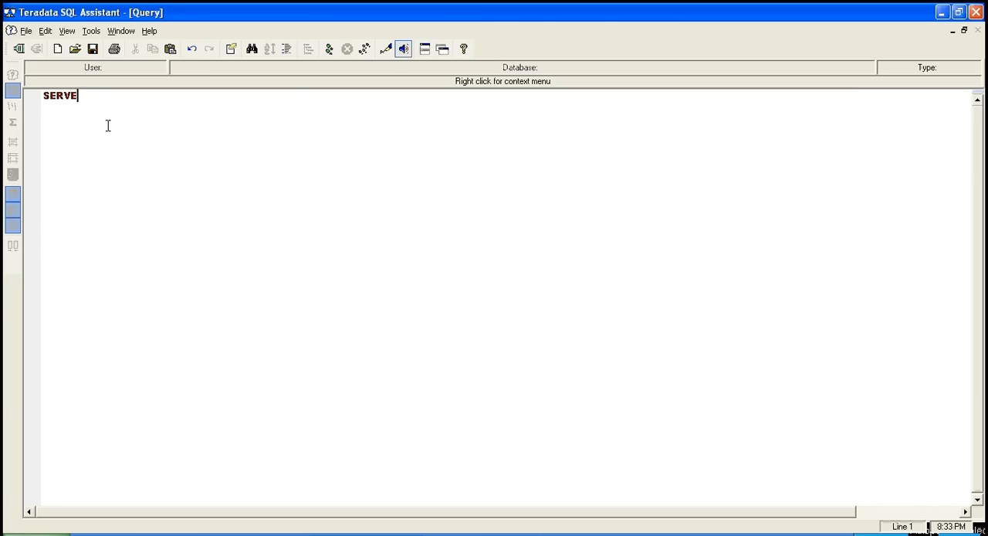
{"action": "type", "text": "R IP"}
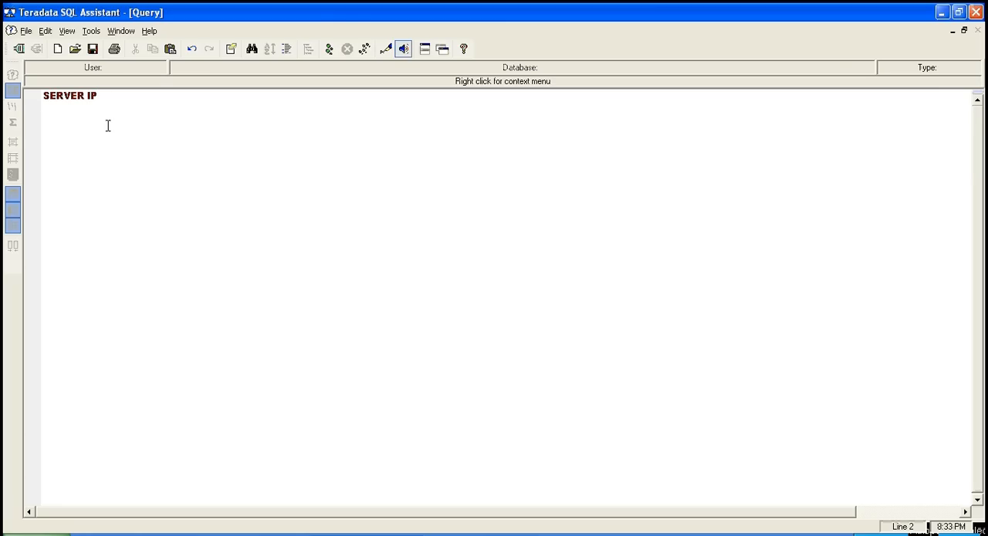
{"action": "type", "text": "USERNAME"}
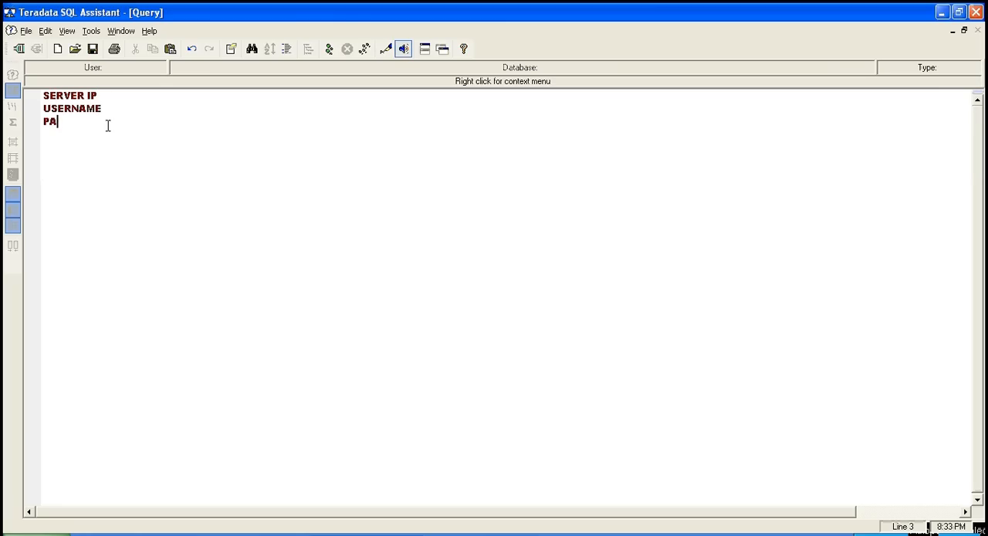
{"action": "type", "text": "SSWORD"}
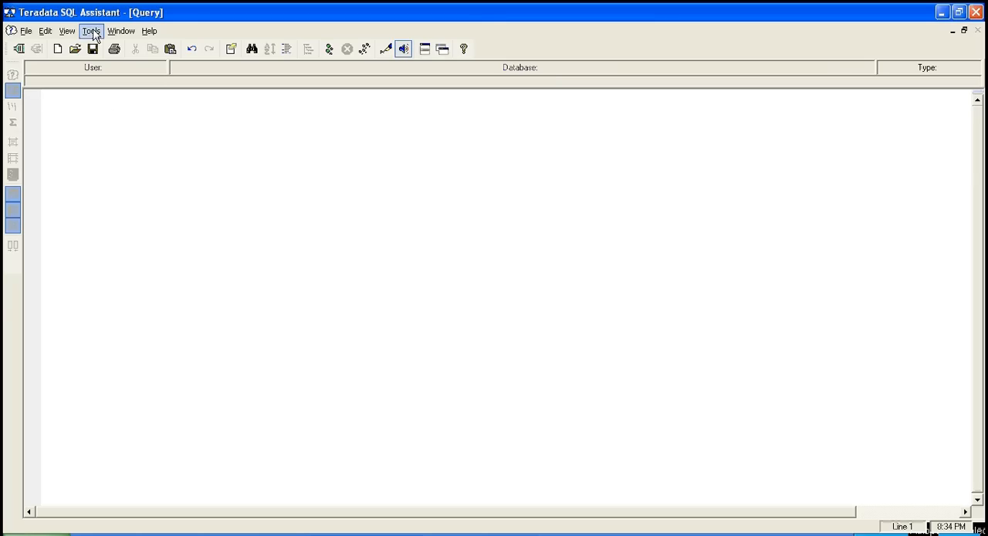
Start a new user DSN from Tools > Define Data Source and choose the Teradata driver
{"action": "left_click", "coordinate": [89, 31]}
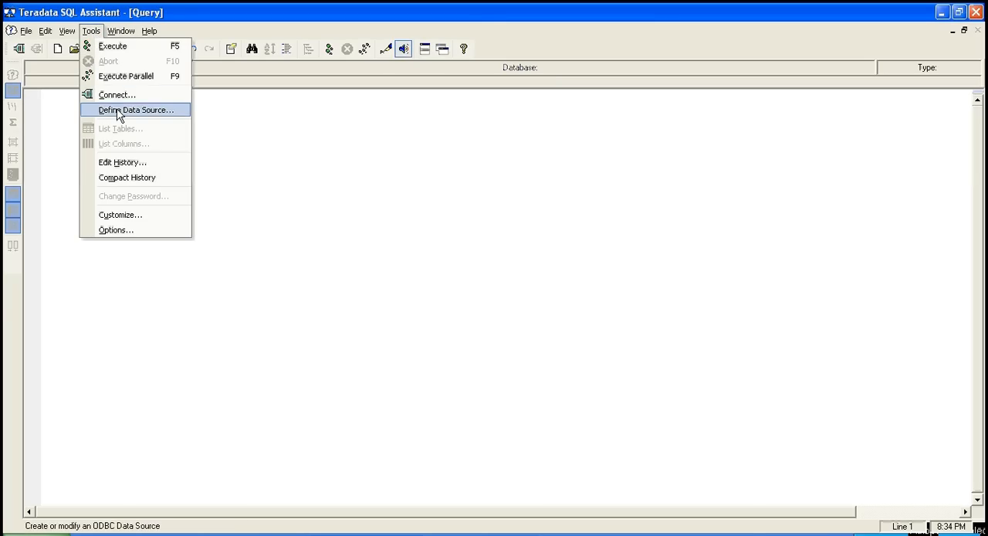
{"action": "left_click", "coordinate": [136, 110]}
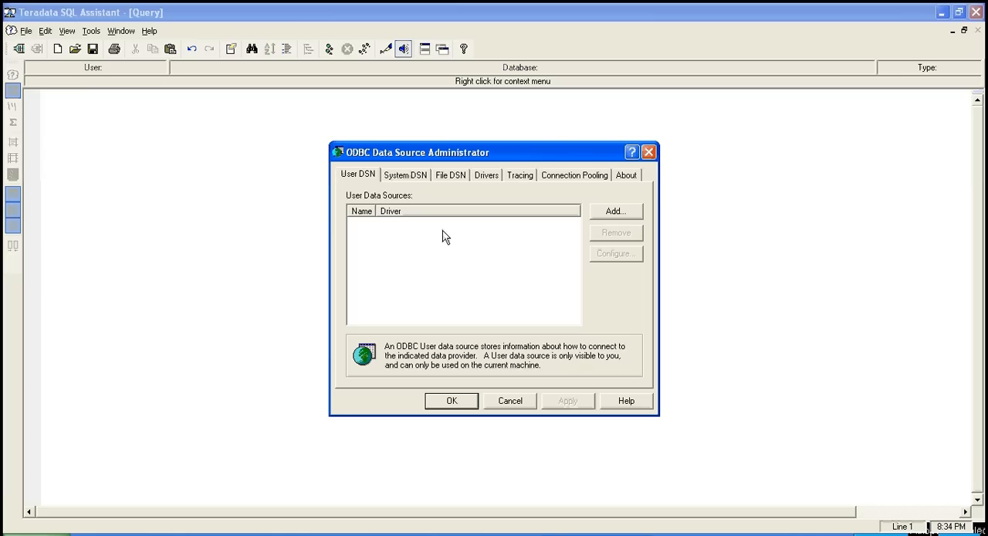
{"action": "mouse_move", "coordinate": [412, 179]}
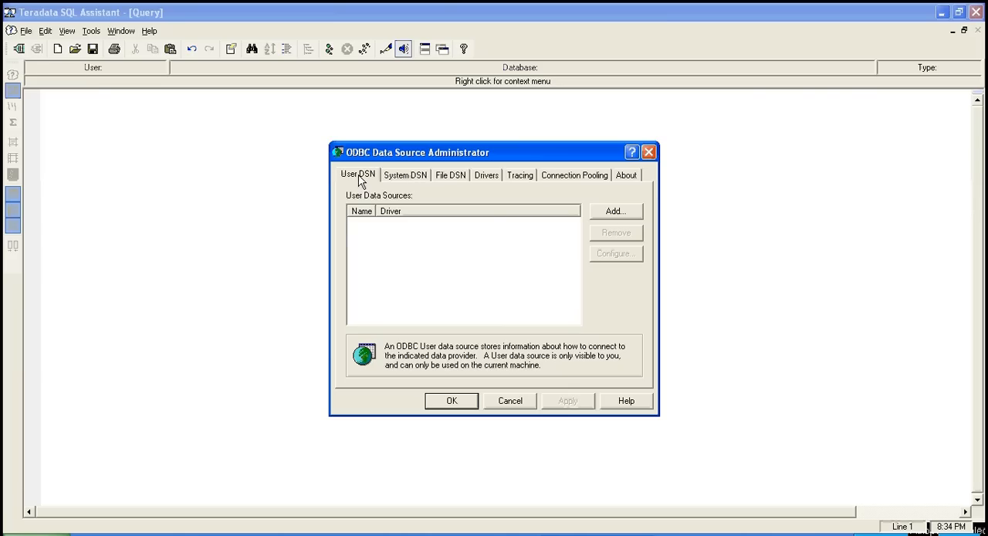
{"action": "mouse_move", "coordinate": [618, 214]}
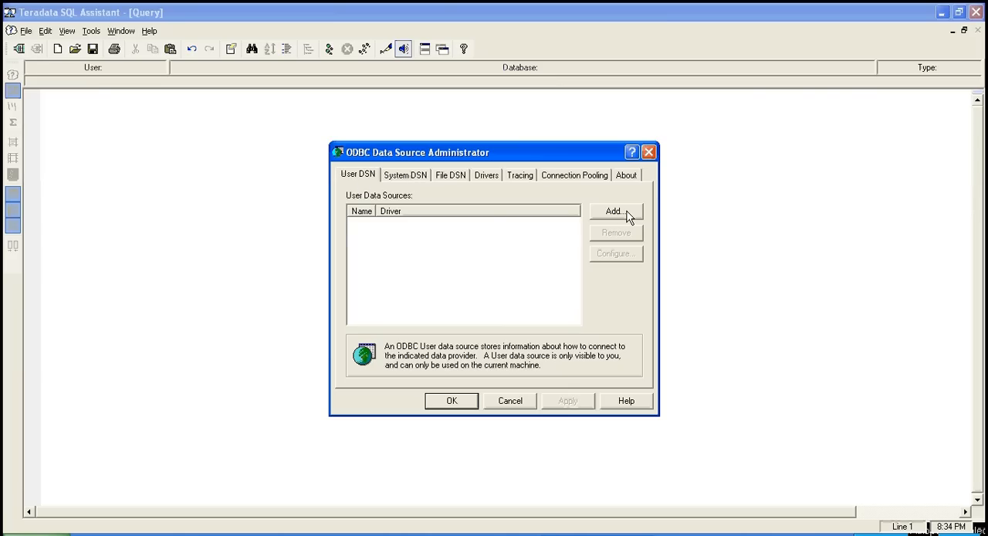
{"action": "left_click", "coordinate": [616, 210]}
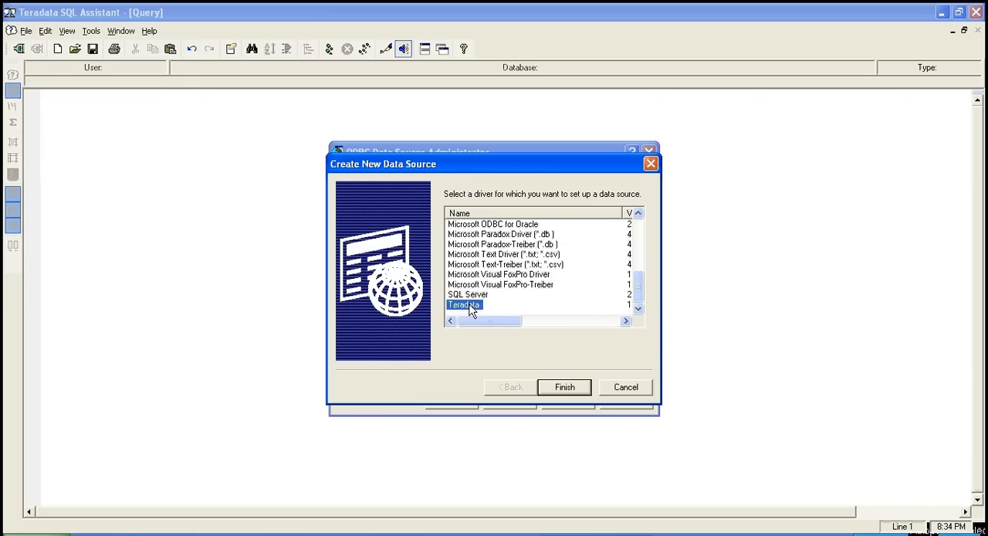
{"action": "left_click", "coordinate": [563, 386]}
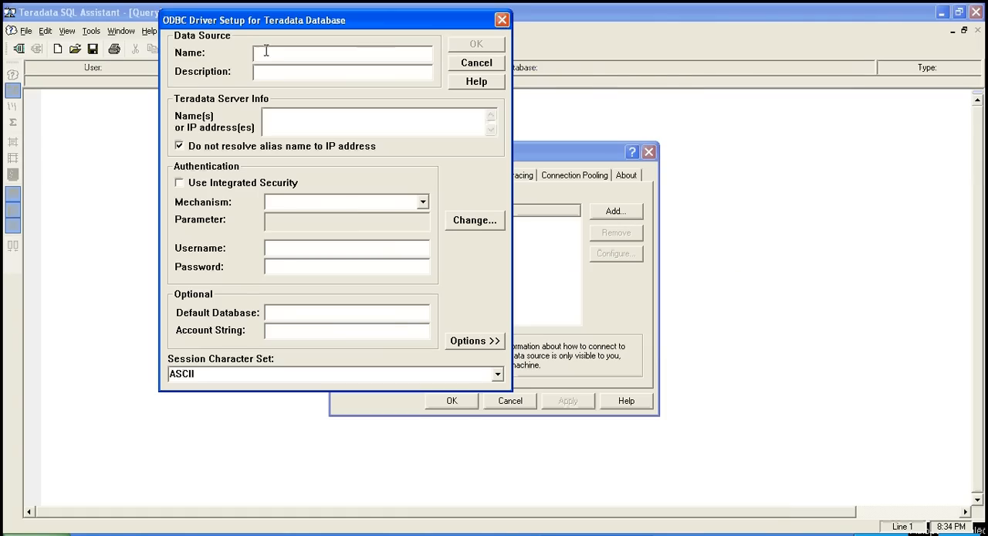
Name the data source TERADATA SQL TUTORIAL with description TERADA and server 127..., leaving the mechanism default
{"action": "type", "text": "TERADATA"}
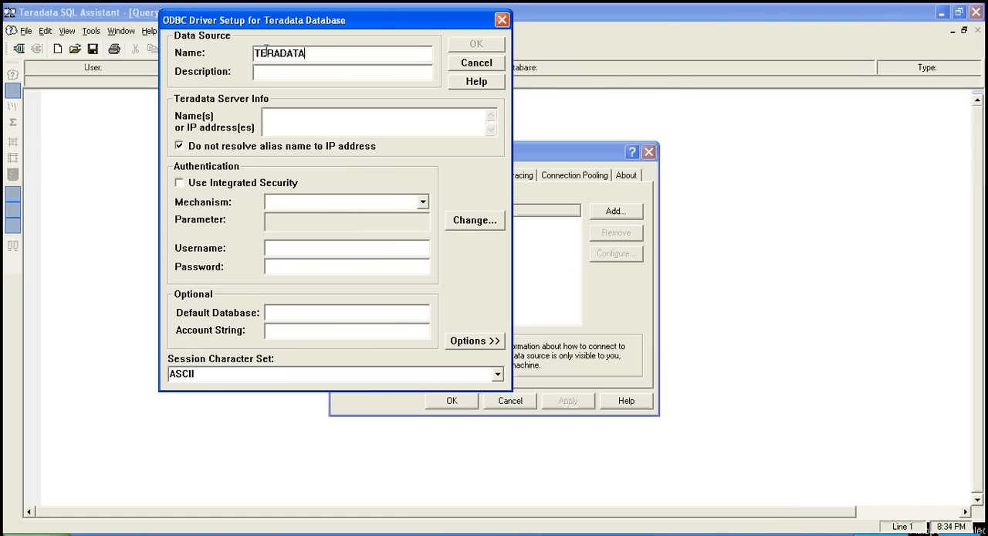
{"action": "type", "text": "SQL TUT"}
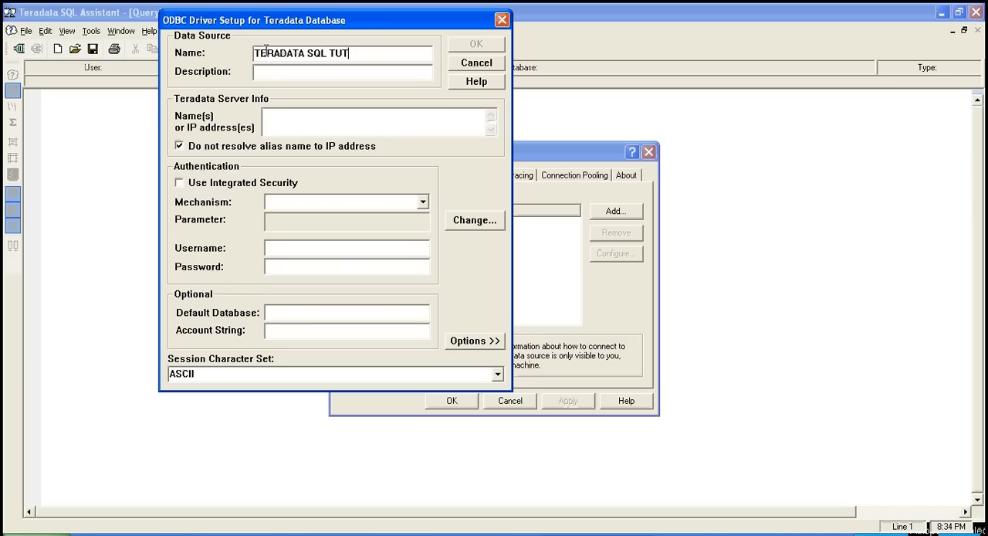
{"action": "type", "text": "ORIAL"}
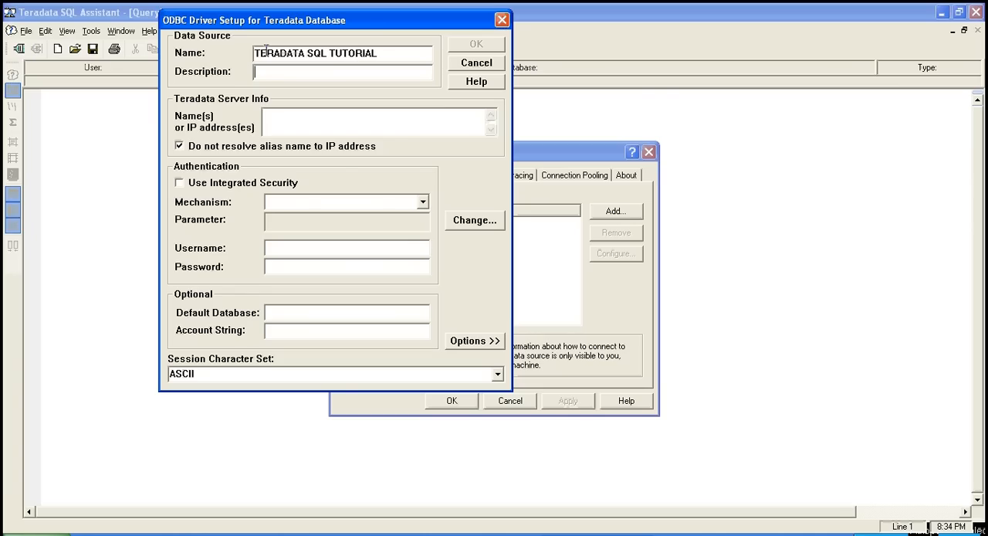
{"action": "type", "text": "TERADA"}
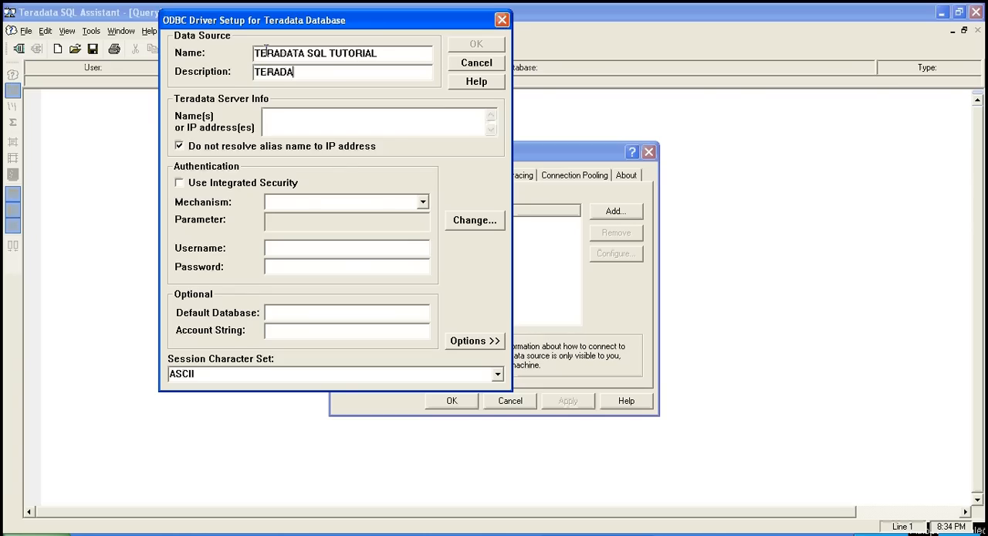
{"action": "type", "text": "127.0.0.1"}
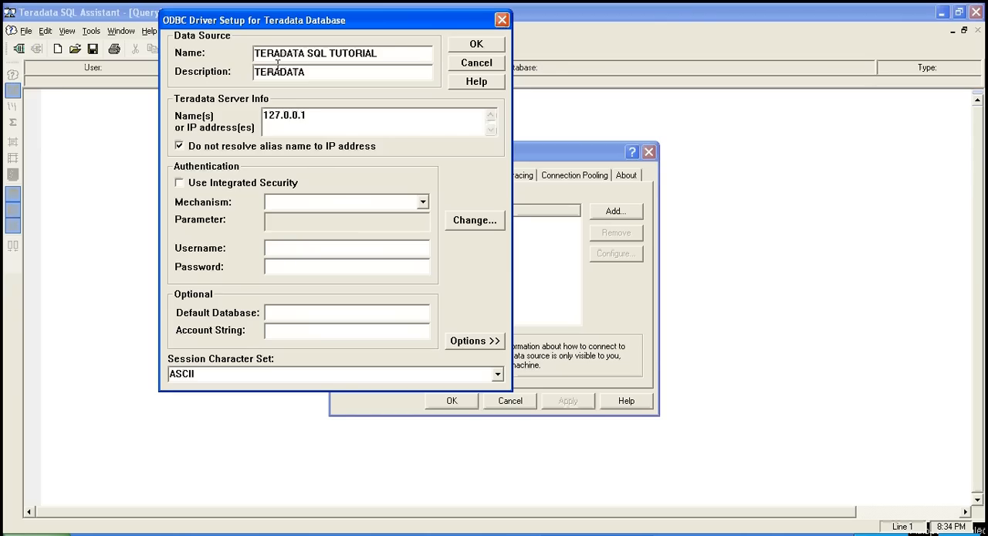
{"action": "left_click", "coordinate": [423, 201]}
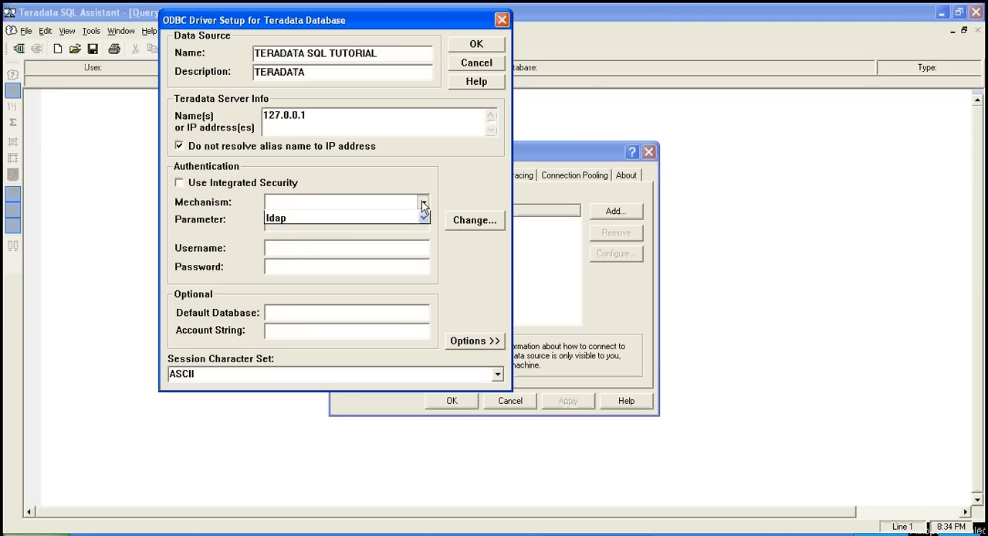
{"action": "left_click", "coordinate": [423, 201]}
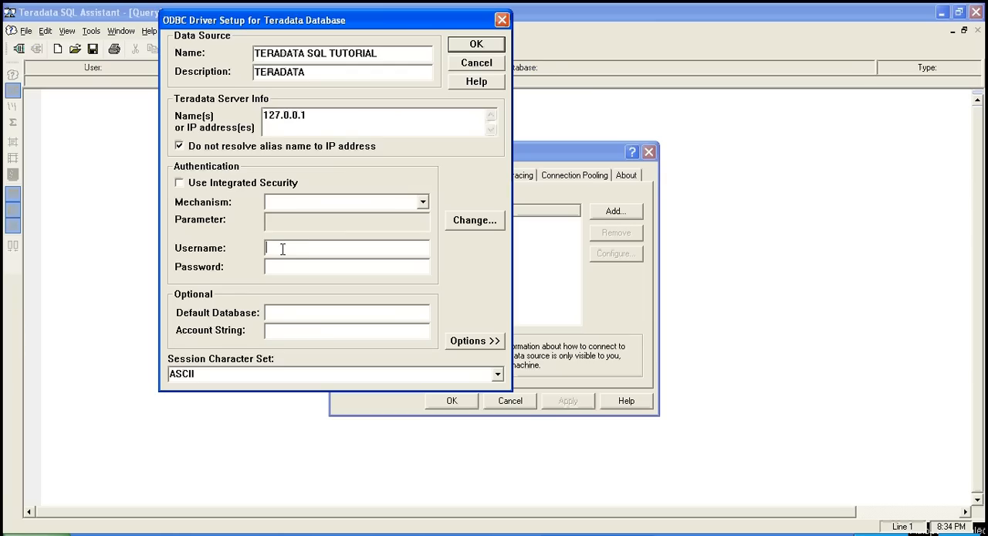
Enter TD_USER with its password, keep ASCII character set, and save the source storing the password
{"action": "type", "text": "TD_USER"}
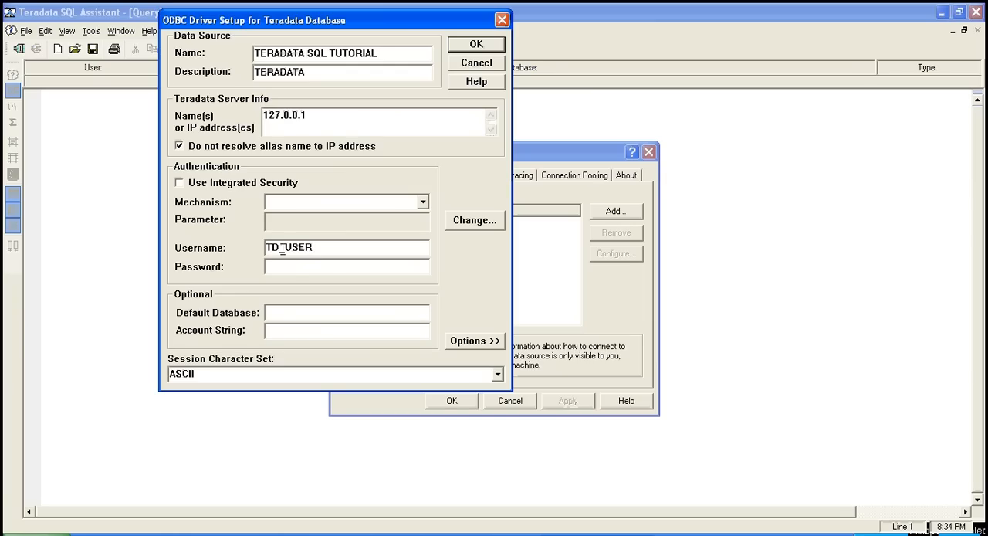
{"action": "type", "text": "*******"}
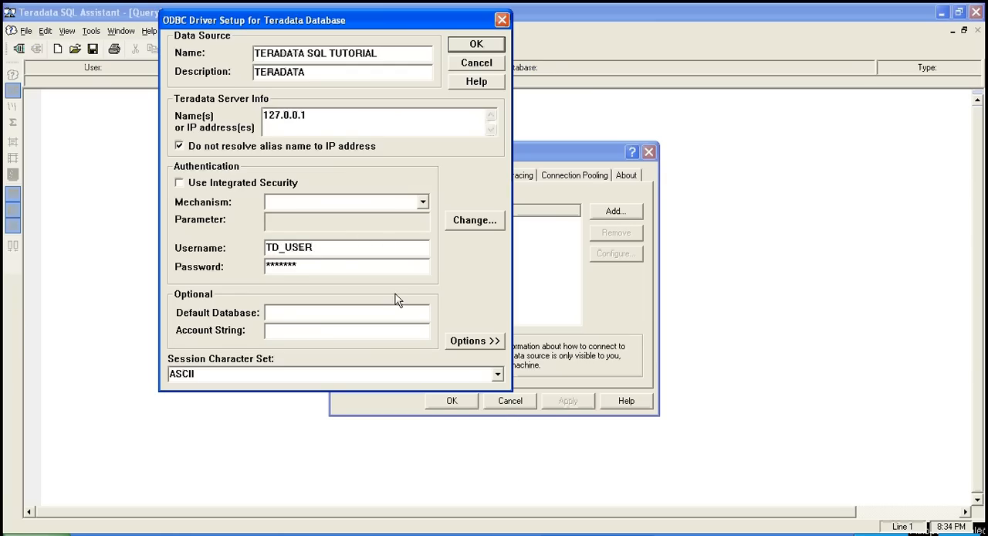
{"action": "left_click", "coordinate": [497, 376]}
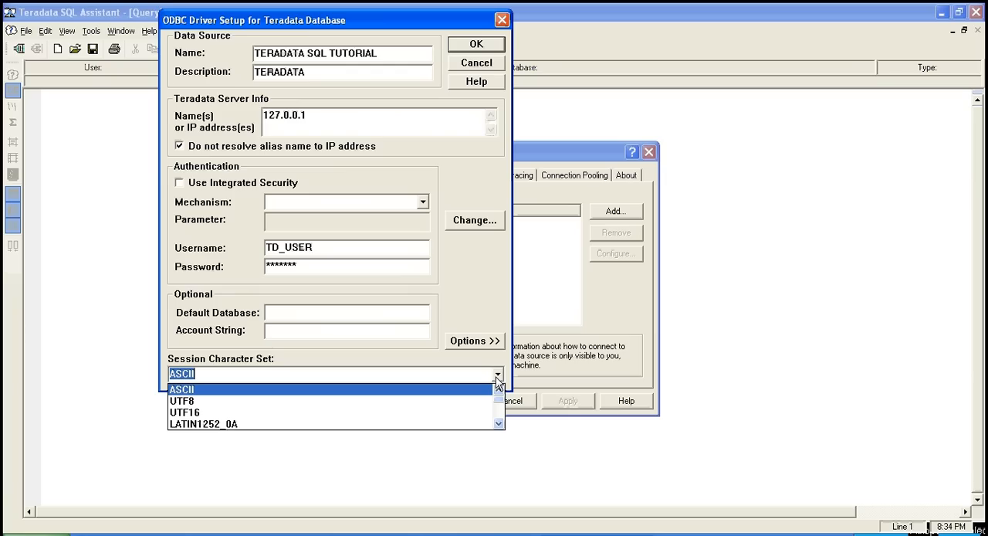
{"action": "left_click", "coordinate": [183, 387]}
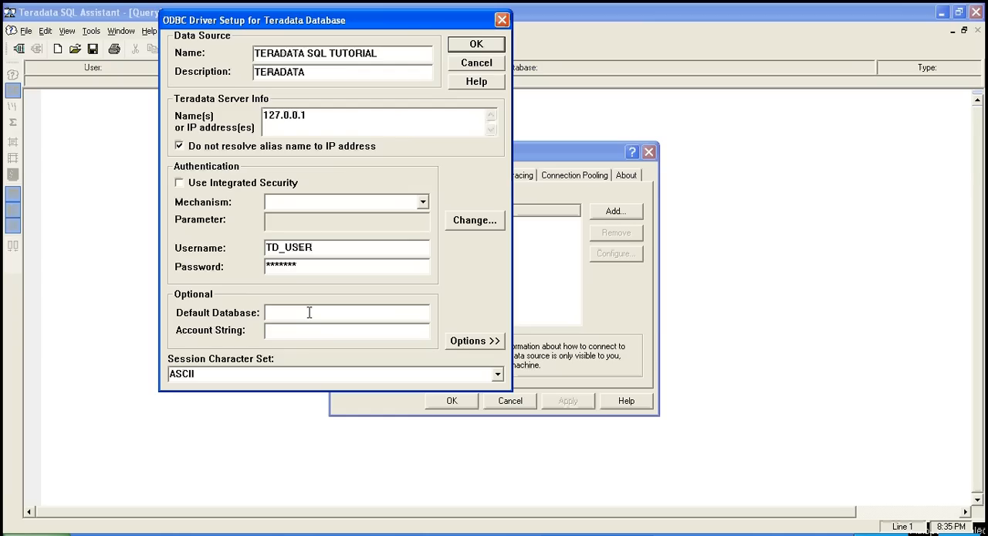
{"action": "mouse_move", "coordinate": [454, 105]}
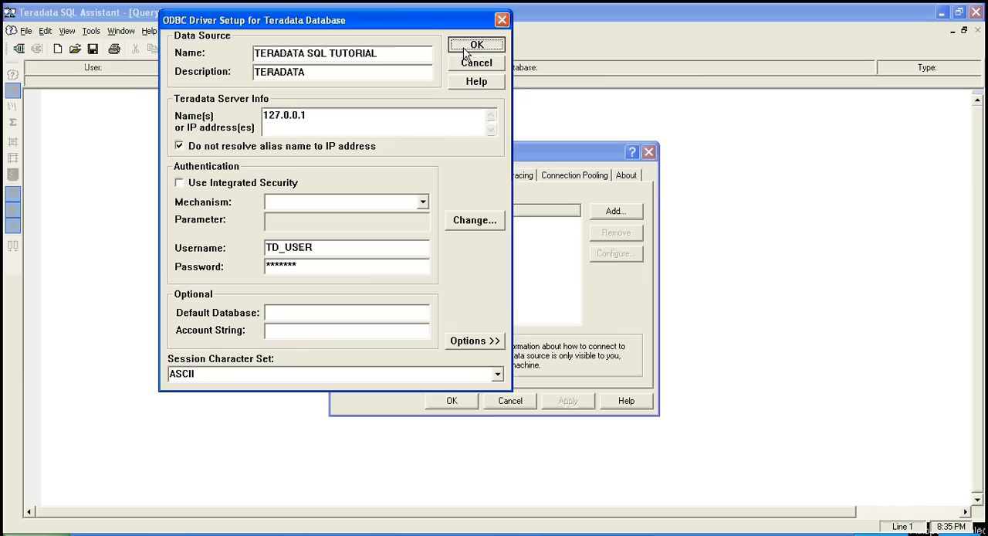
{"action": "left_click", "coordinate": [475, 43]}
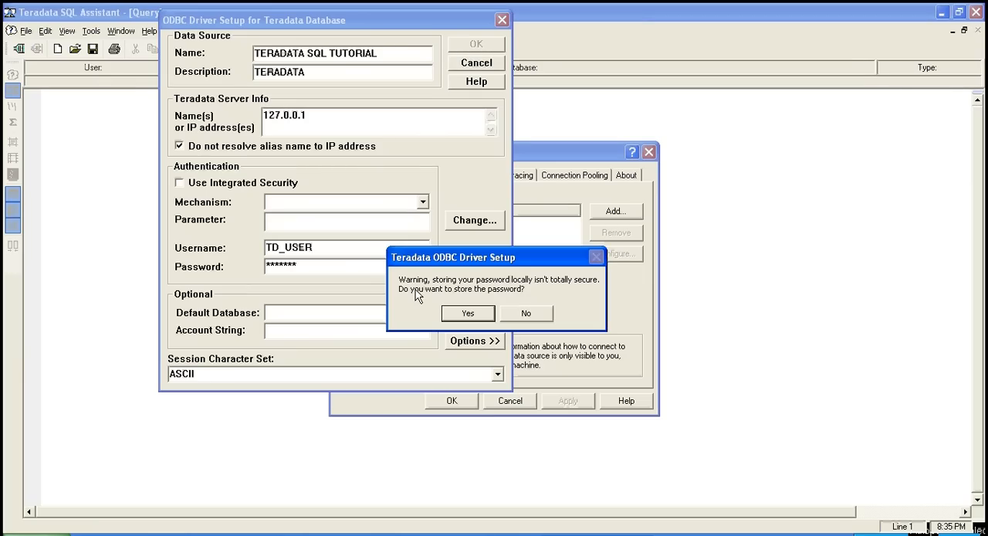
{"action": "mouse_move", "coordinate": [418, 314]}
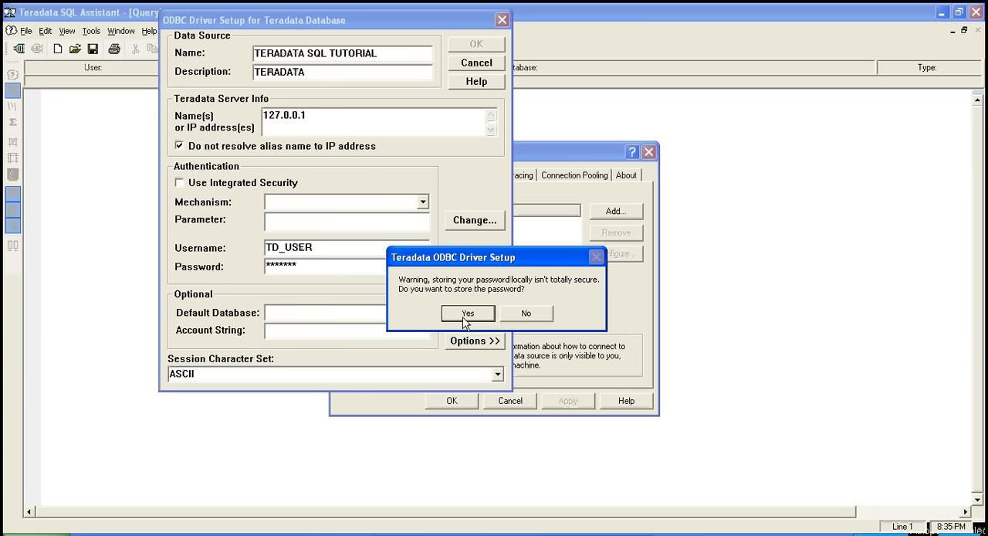
{"action": "left_click", "coordinate": [468, 312]}
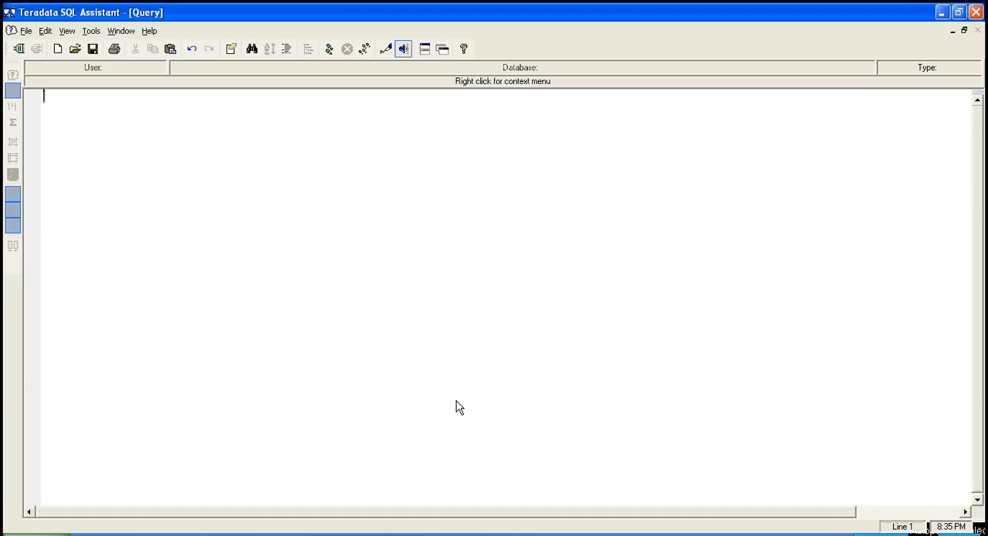
{"action": "mouse_move", "coordinate": [393, 355]}
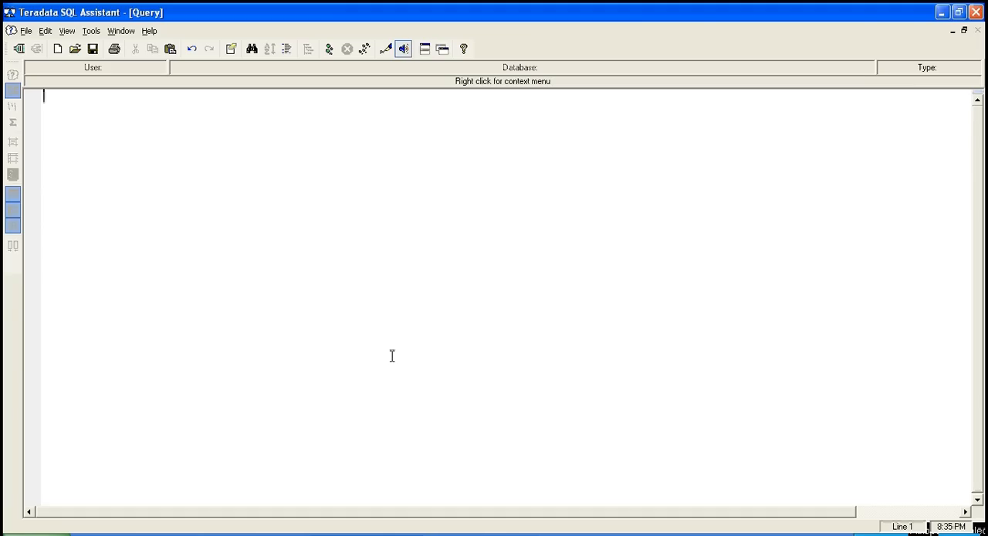
{"action": "mouse_move", "coordinate": [259, 129]}
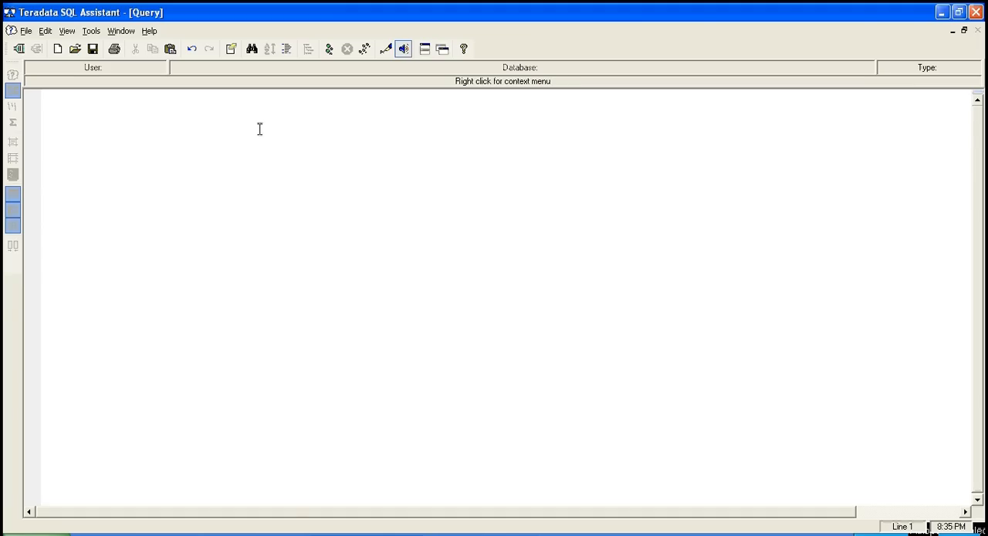
{"action": "mouse_move", "coordinate": [136, 142]}
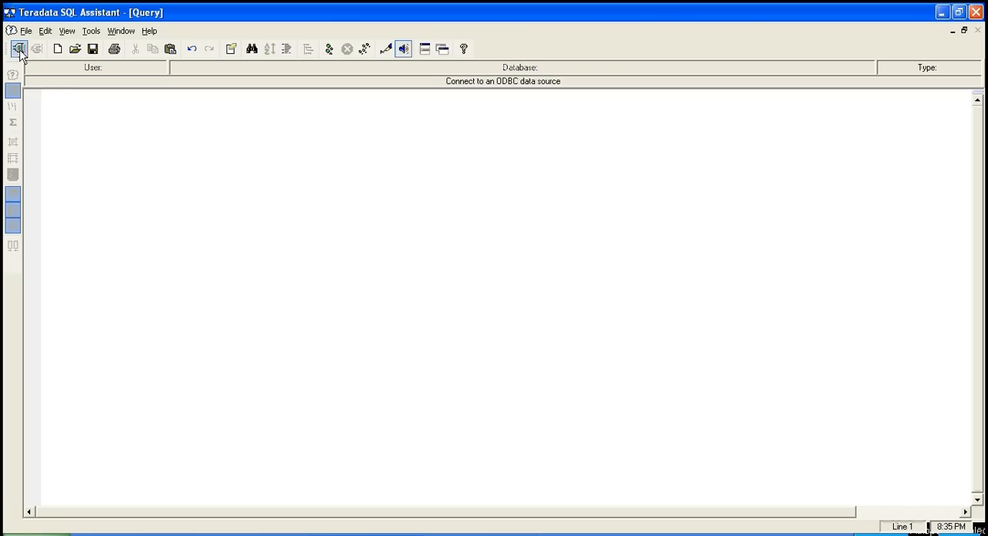
{"action": "mouse_move", "coordinate": [54, 47]}
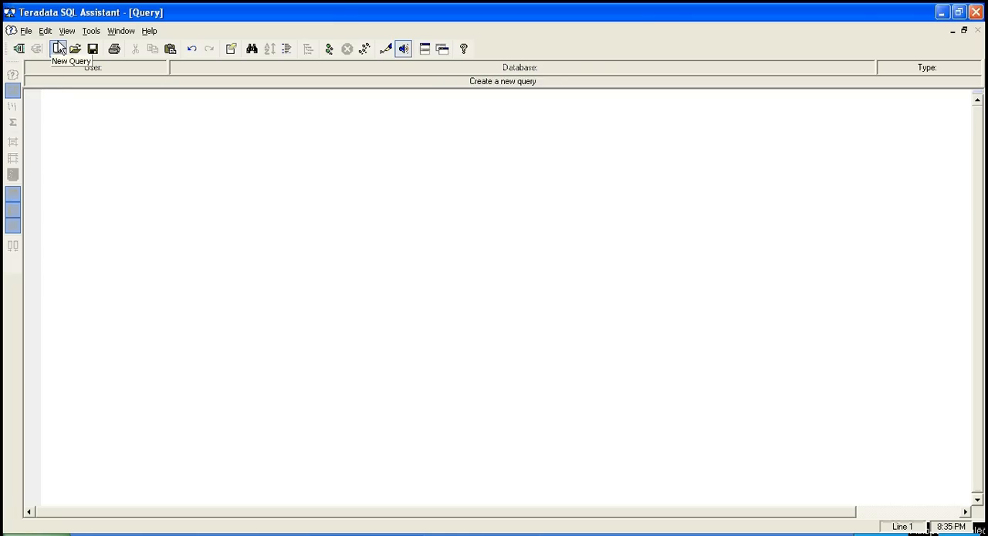
Connect via Tools > Connect to the TERADATA SQL TUTORIAL machine data source as TD_USER
{"action": "left_click", "coordinate": [93, 31]}
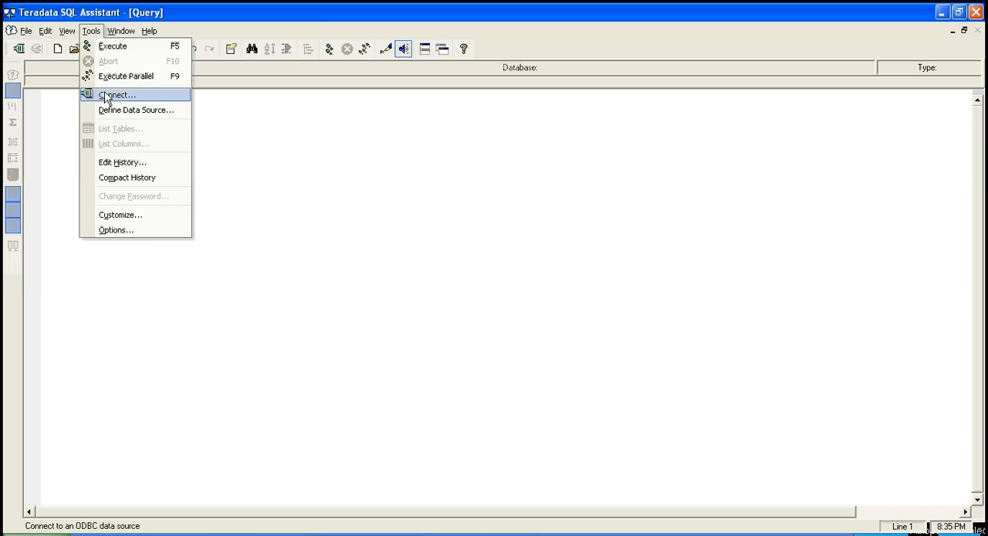
{"action": "left_click", "coordinate": [117, 96]}
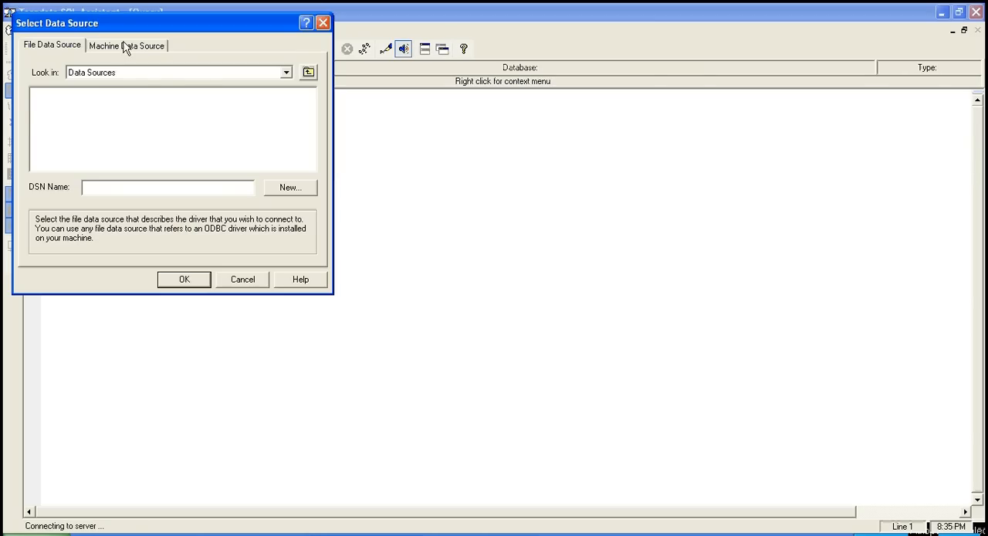
{"action": "left_click", "coordinate": [133, 45]}
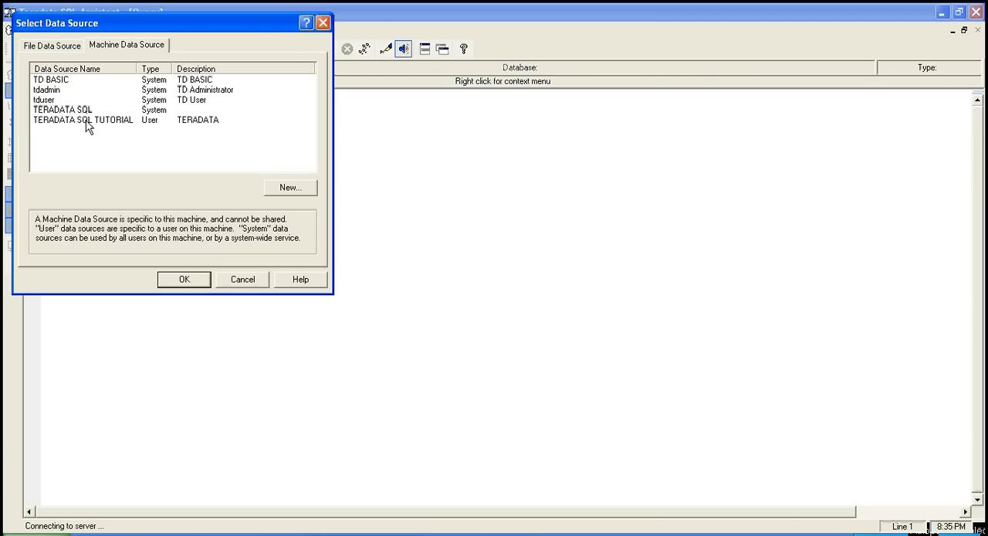
{"action": "left_click", "coordinate": [83, 124]}
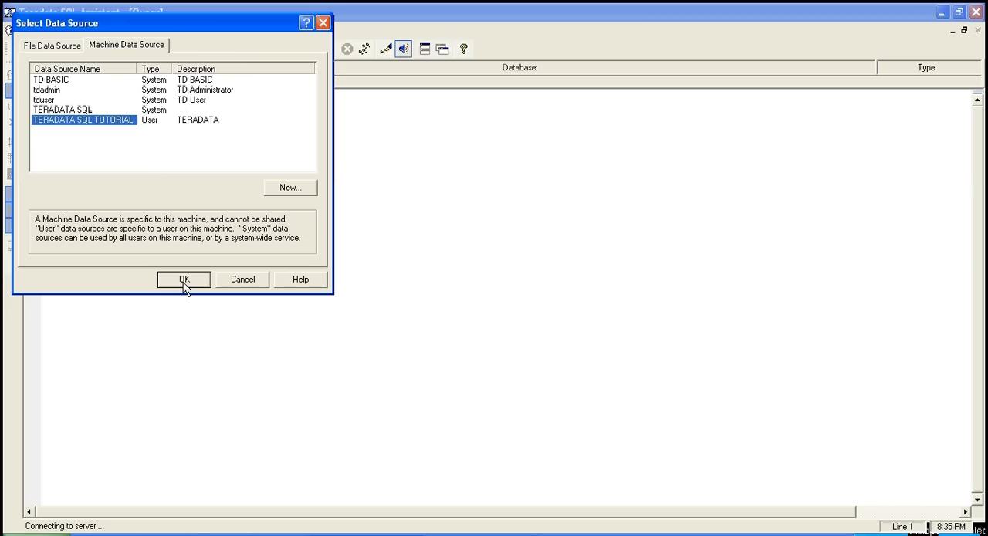
{"action": "left_click", "coordinate": [183, 279]}
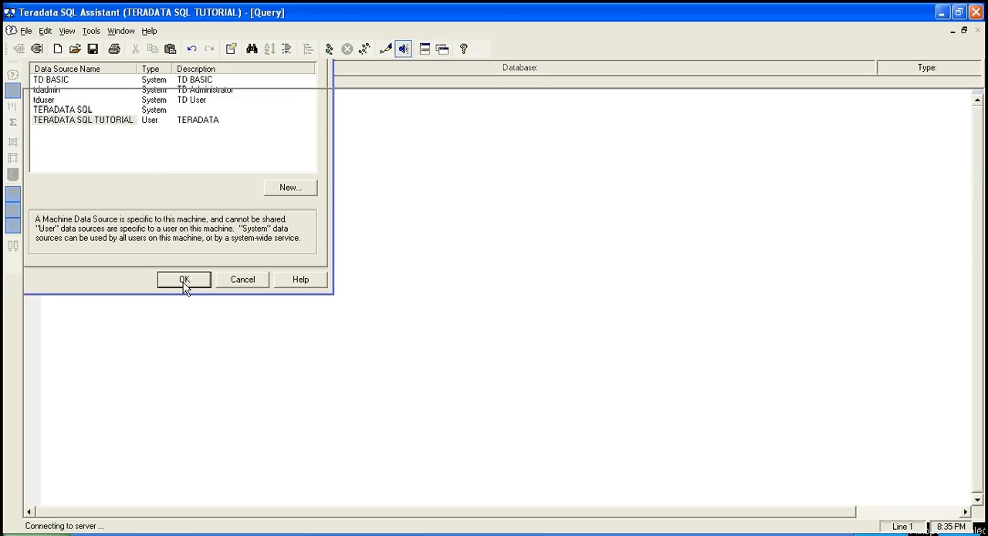
{"action": "left_click", "coordinate": [184, 278]}
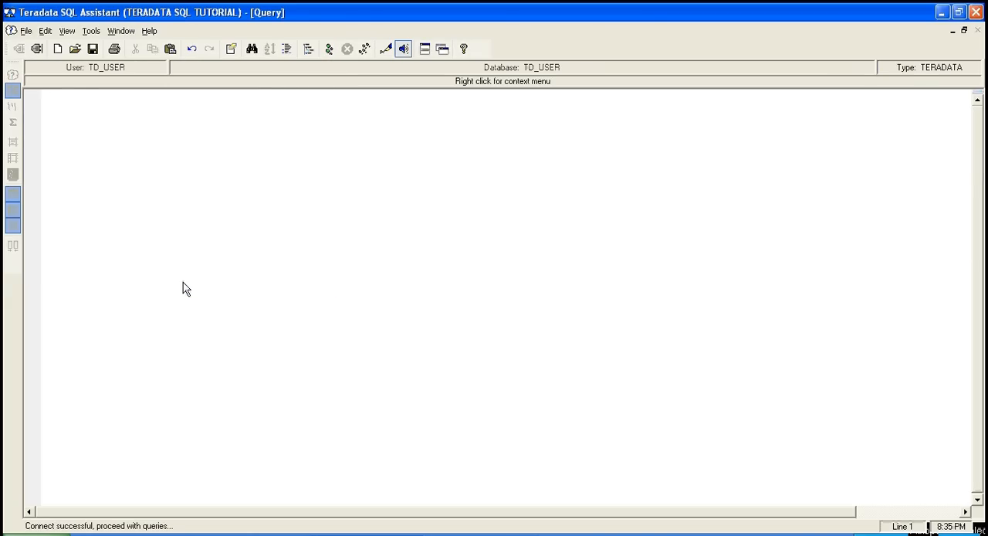
Write and execute SELECT 'HELLO WORLD !!!'; returning one row
{"action": "type", "text": "SELECT"}
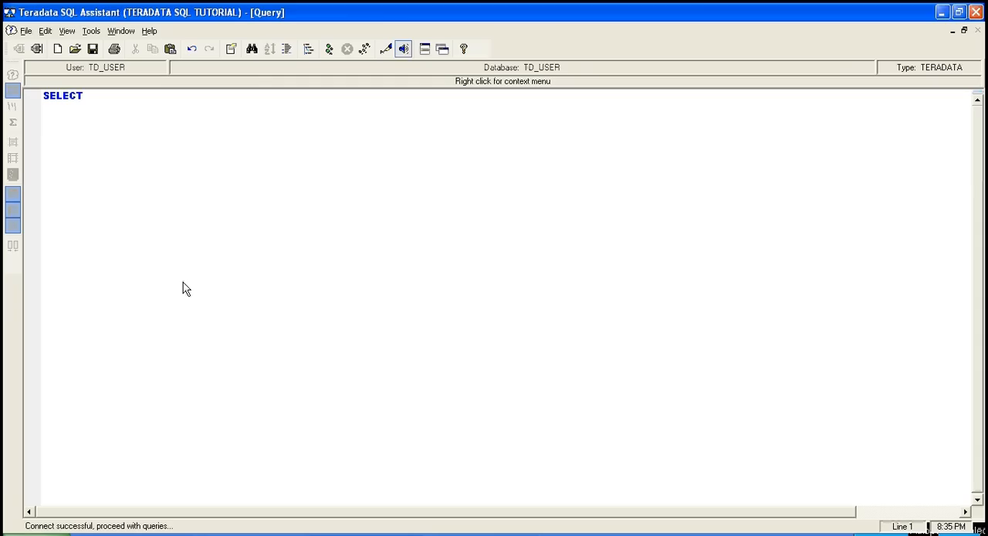
{"action": "type", "text": "\" HE"}
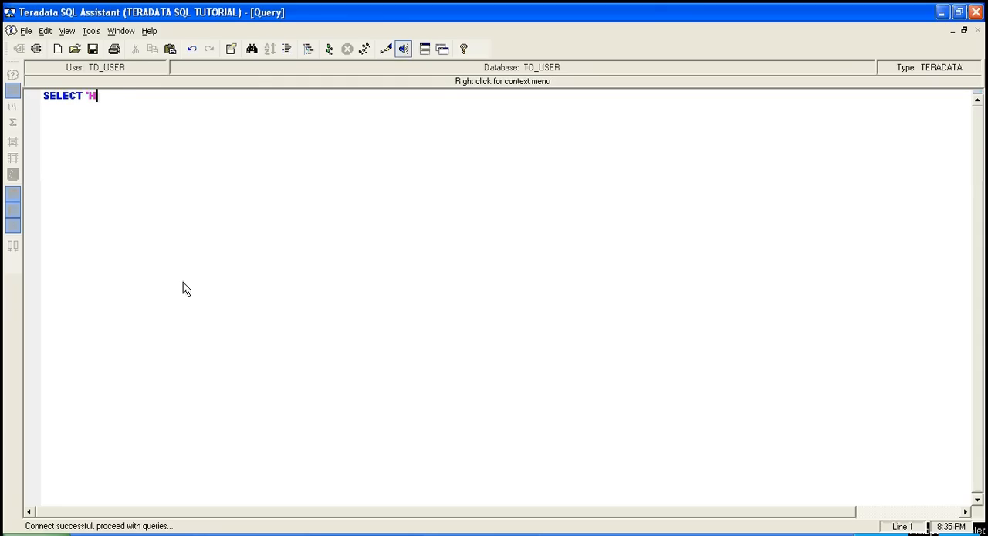
{"action": "type", "text": "ELLO WORLD"}
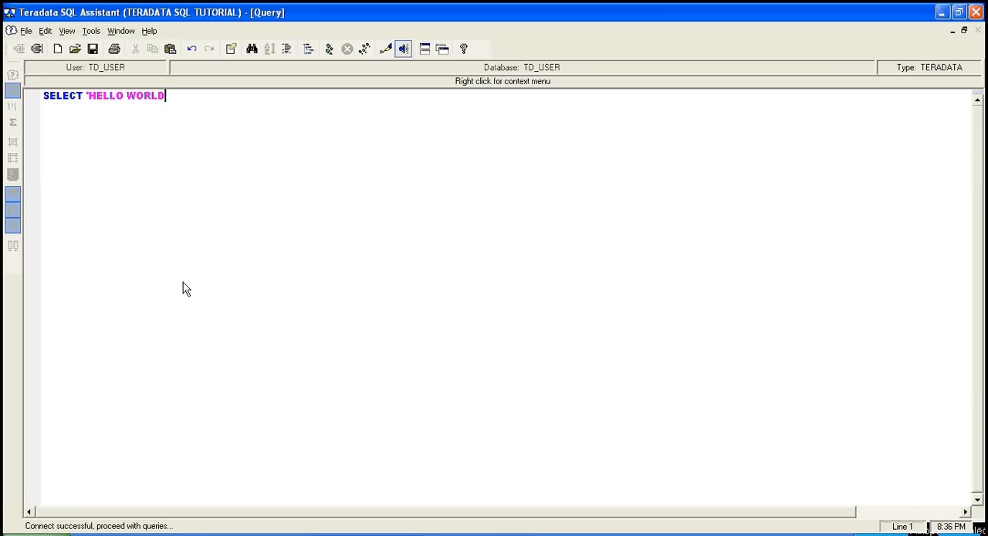
{"action": "type", "text": "!!!'"}
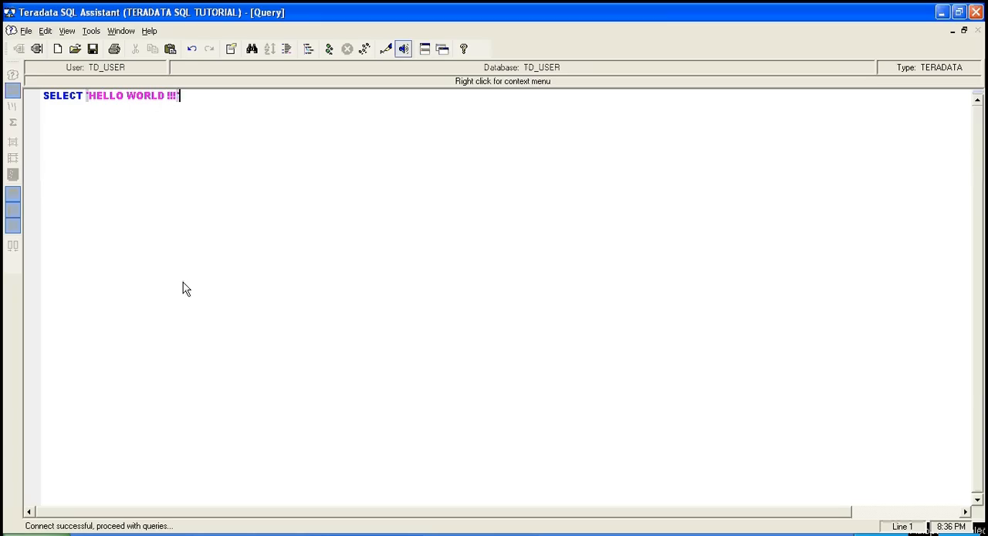
{"action": "type", "text": "'"}
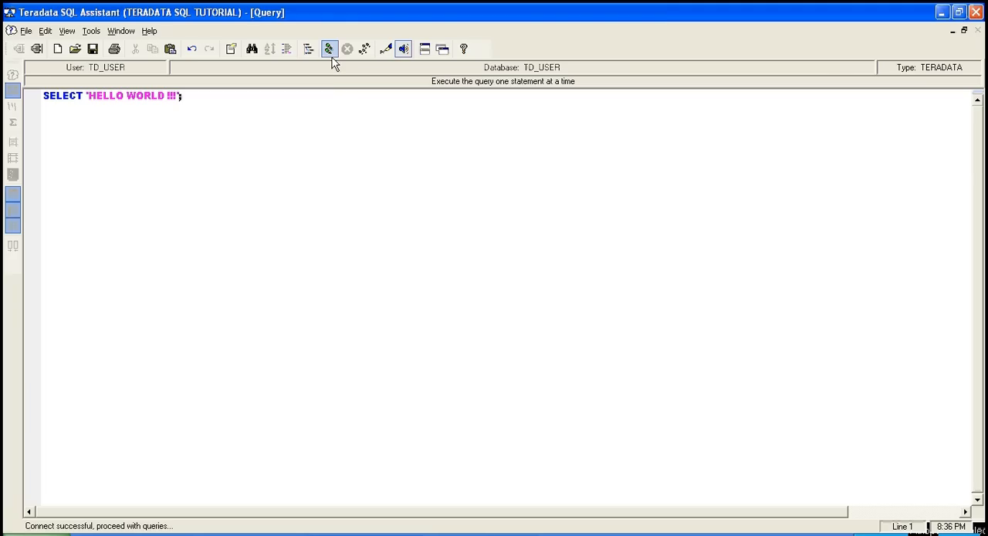
{"action": "mouse_move", "coordinate": [327, 48]}
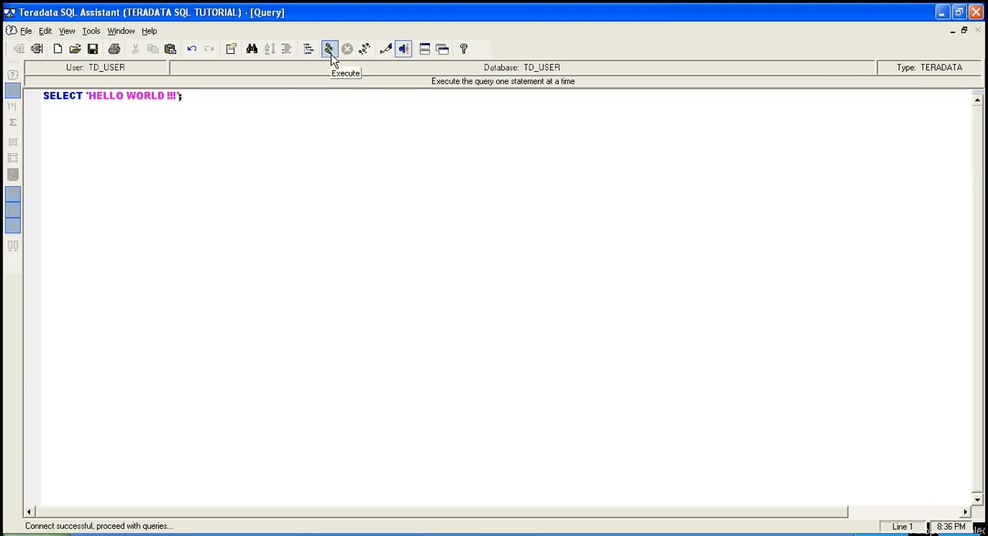
{"action": "left_click", "coordinate": [327, 48]}
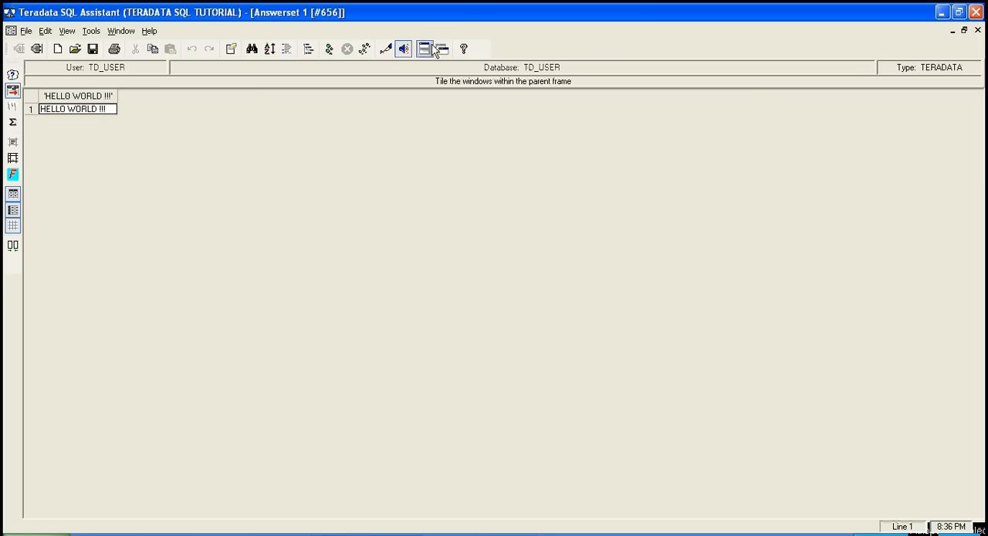
Tile the query and result windows side by side, then disconnect from the data source
{"action": "left_click", "coordinate": [426, 50]}
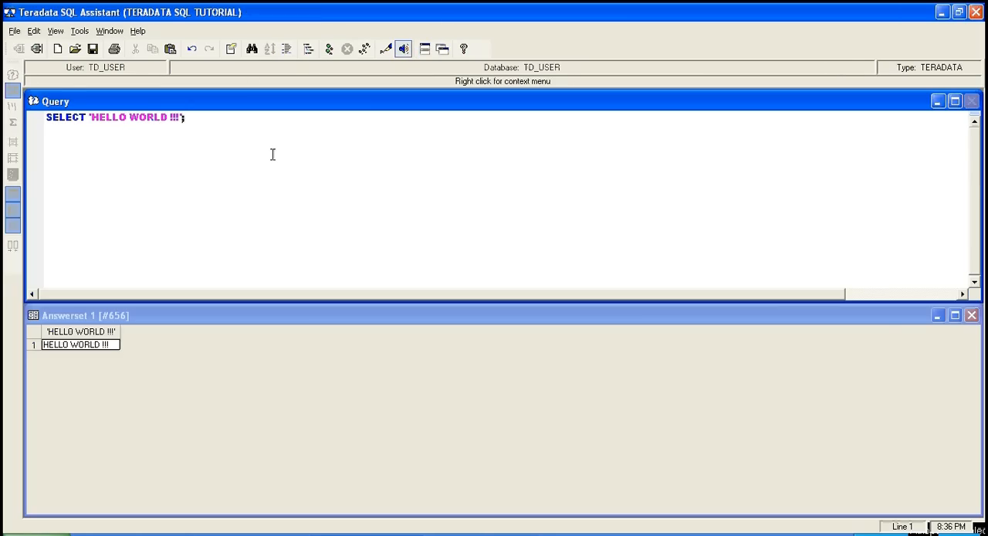
{"action": "mouse_move", "coordinate": [31, 49]}
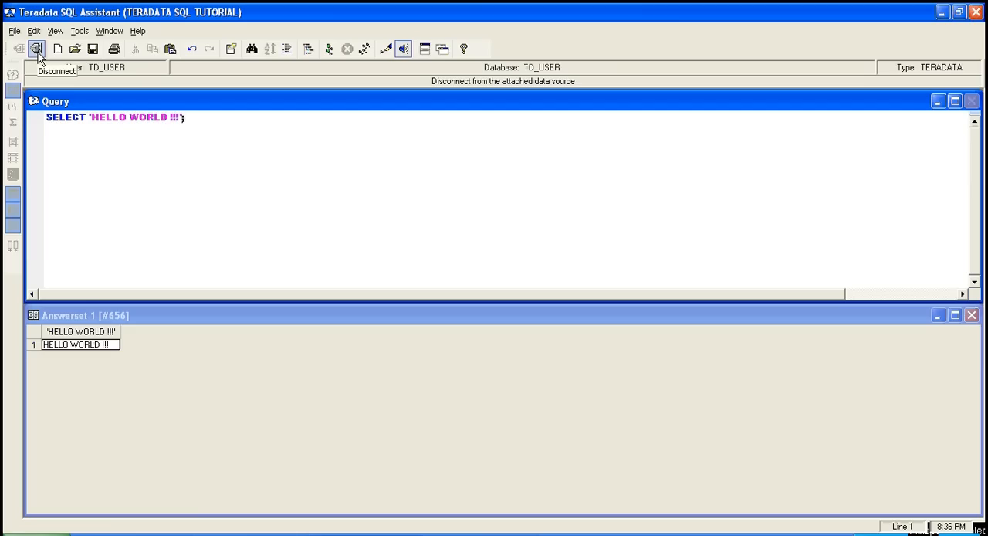
{"action": "left_click", "coordinate": [33, 50]}
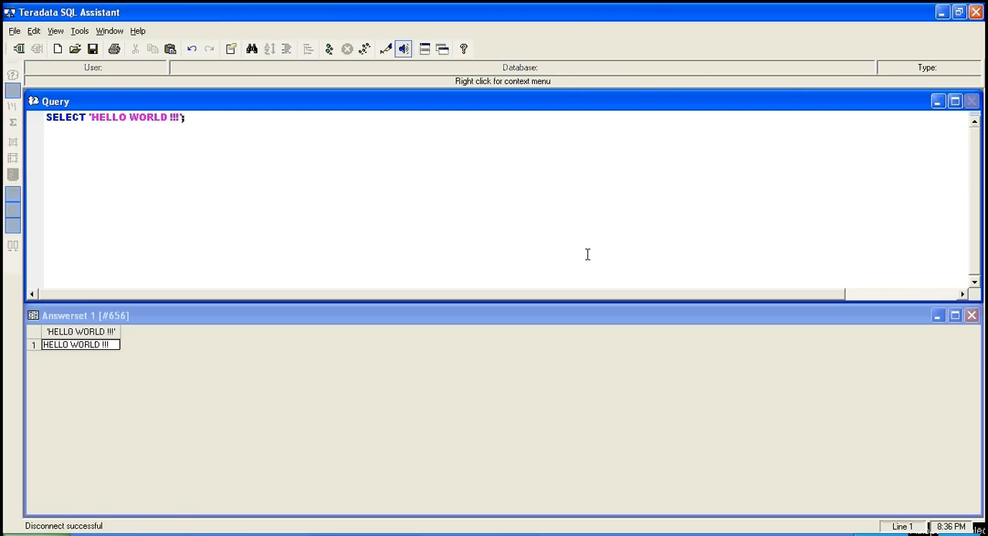